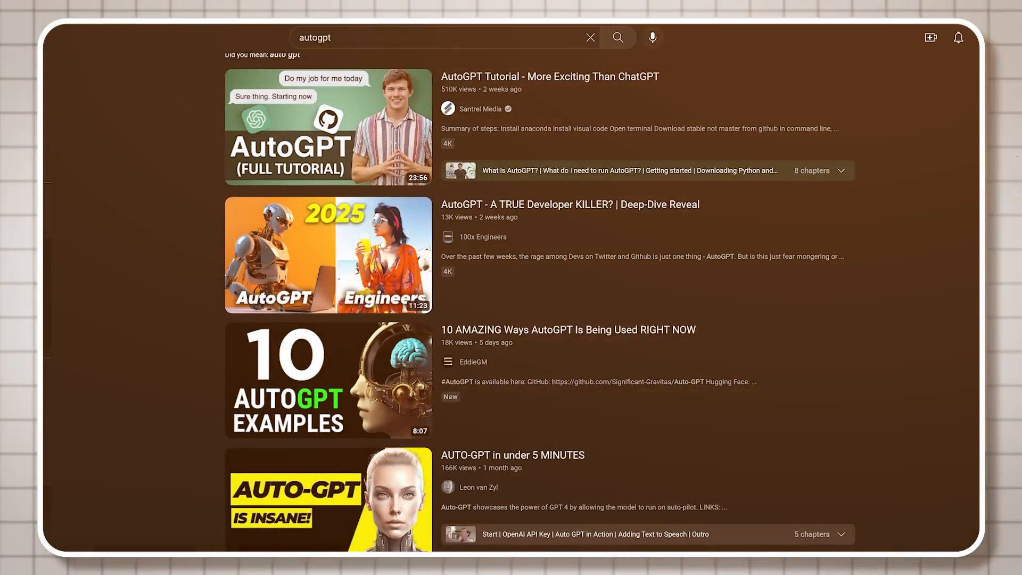
- Deploy the YouTubeGPT agent toward a 100,000-subscriber AI-teaching YouTube channel
{"action": "scroll", "scroll_direction": "down", "scroll_amount": 3}
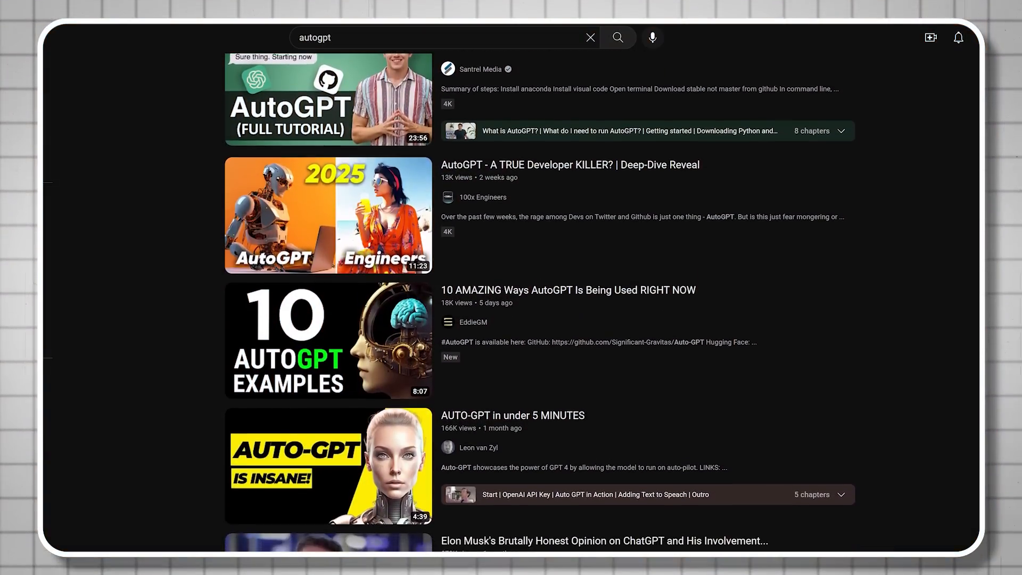
{"action": "scroll", "scroll_direction": "down", "scroll_amount": 3}
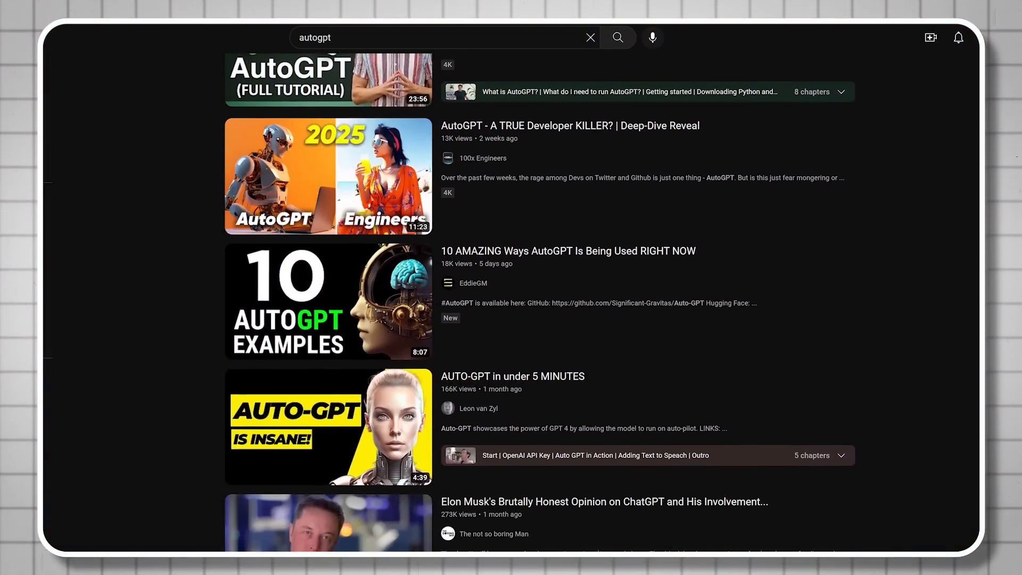
{"action": "scroll", "scroll_direction": "down", "scroll_amount": 3}
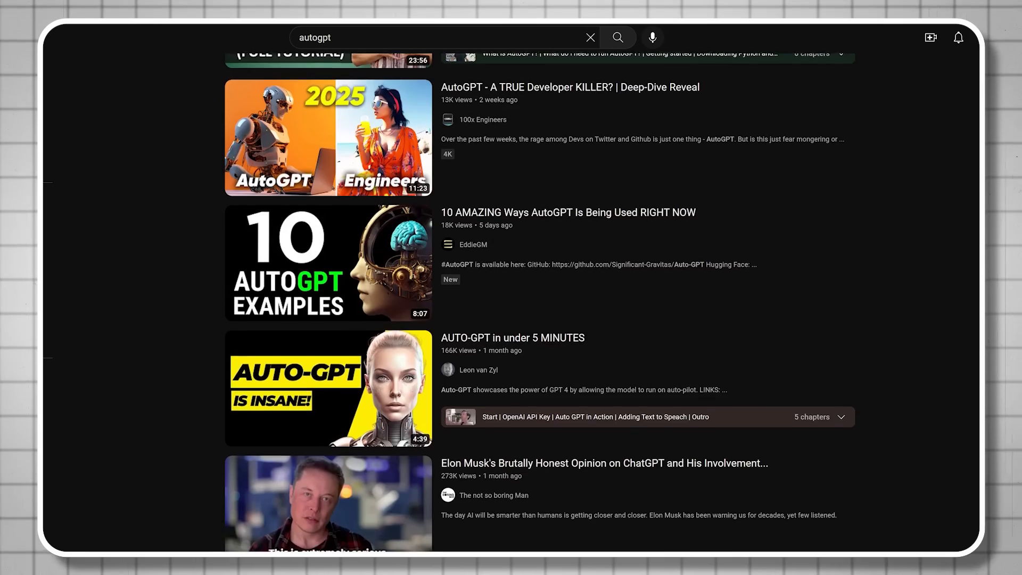
{"action": "scroll", "scroll_direction": "down", "scroll_amount": 3}
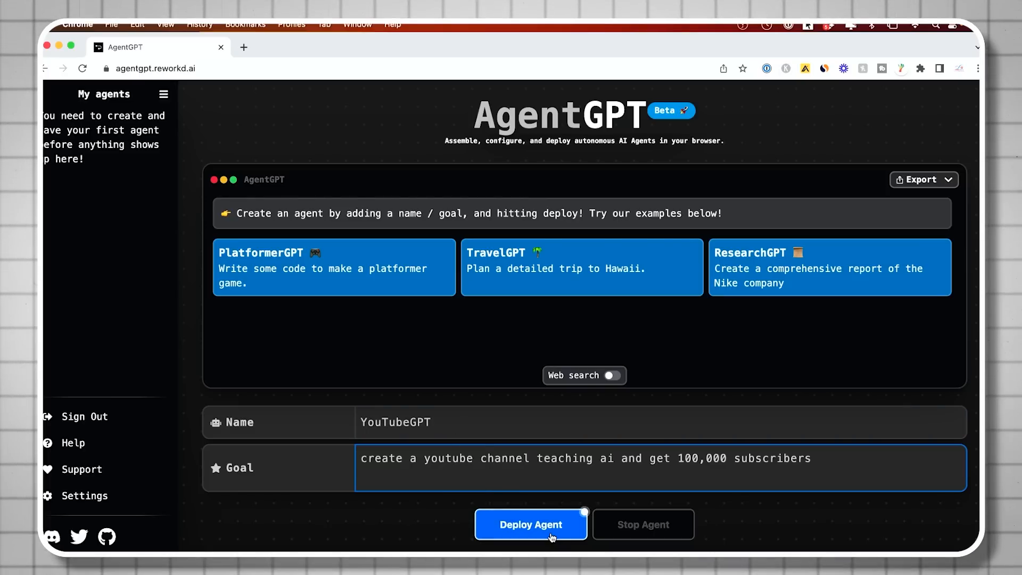
{"action": "left_click", "coordinate": [531, 524]}
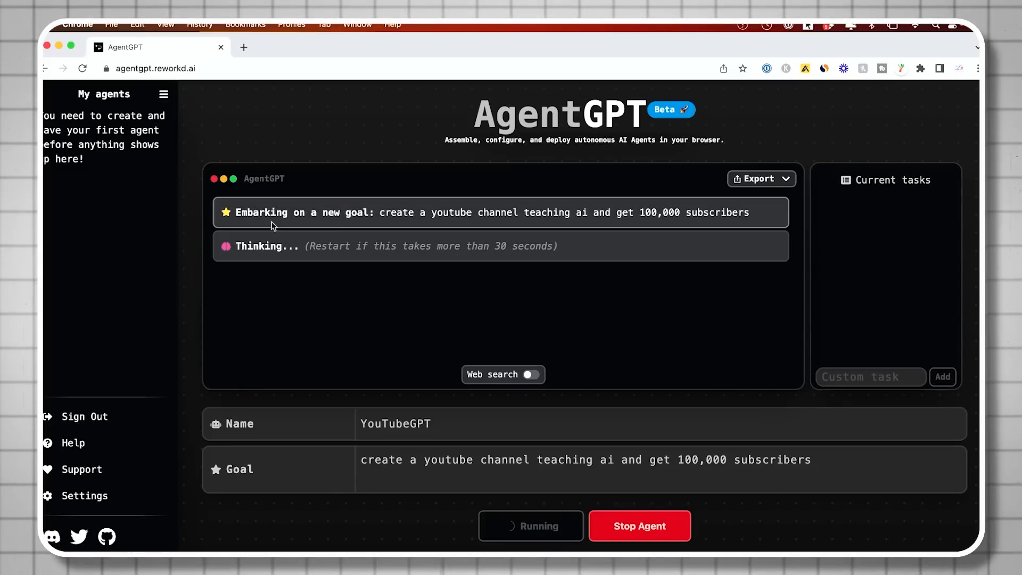
{"action": "mouse_move", "coordinate": [358, 217]}
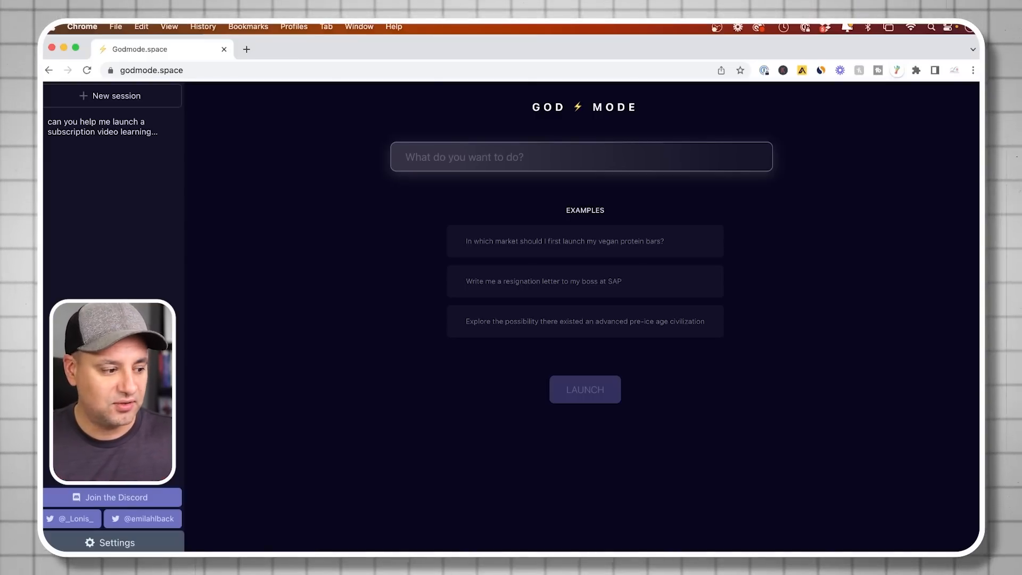
- Enter the goal 'I want to make a website to teach people all about the latest ai tools'
{"action": "left_click", "coordinate": [580, 156]}
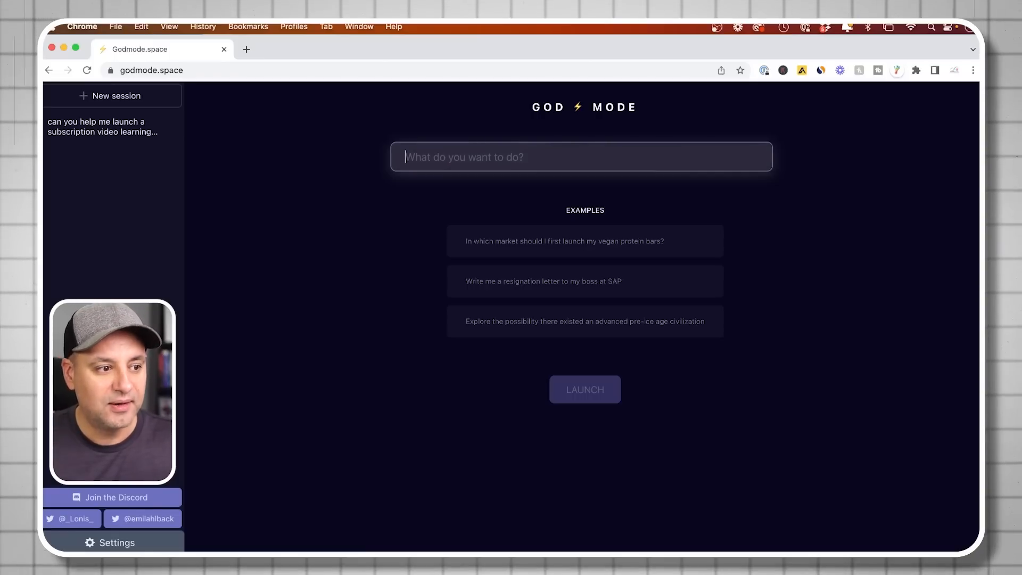
{"action": "left_click", "coordinate": [580, 156]}
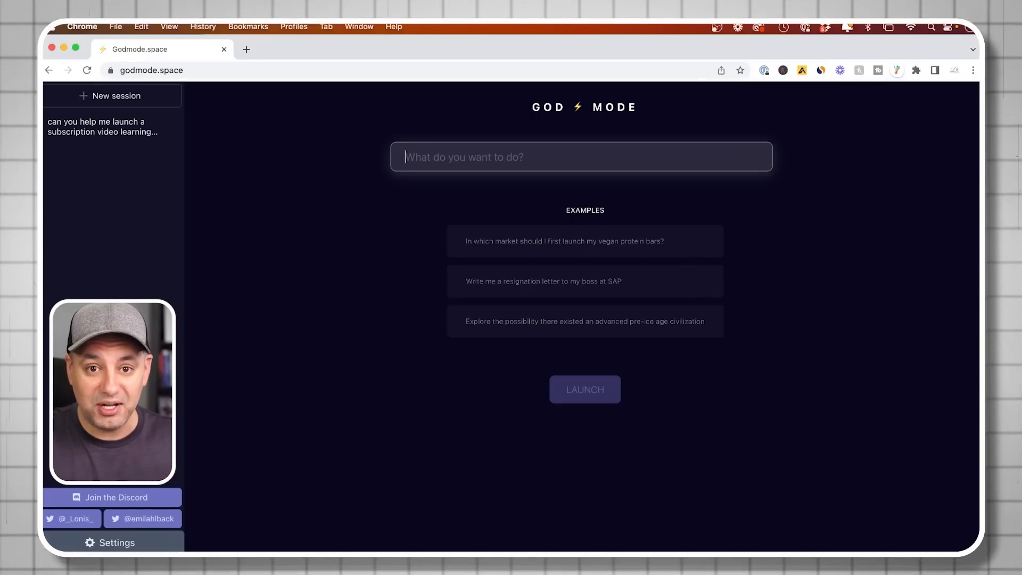
{"action": "type", "text": "I want to make a website to teach people all about the latest ai tools"}
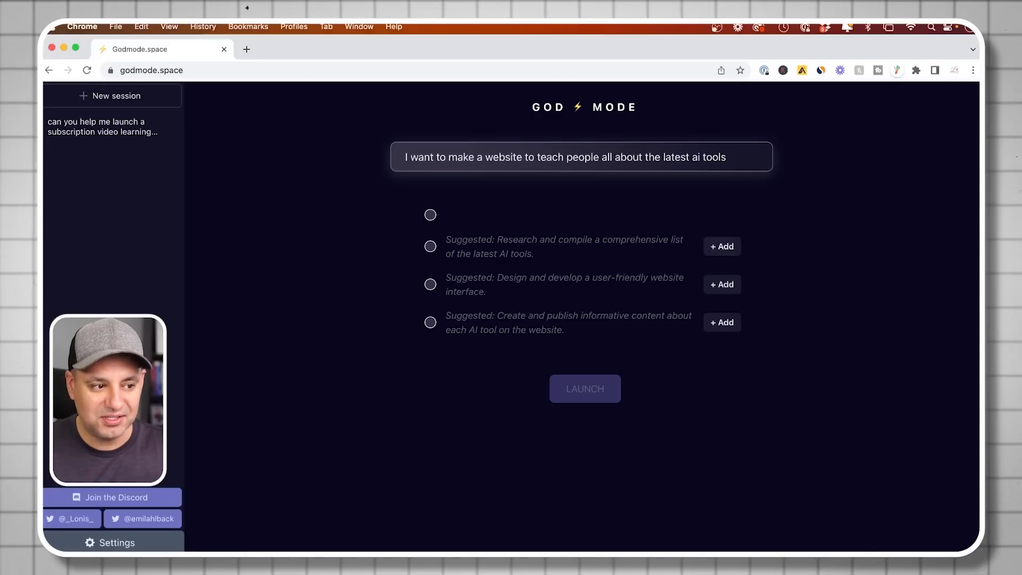
- Add the AI-tools research and website design tasks, then launch the agent
{"action": "left_click", "coordinate": [722, 247]}
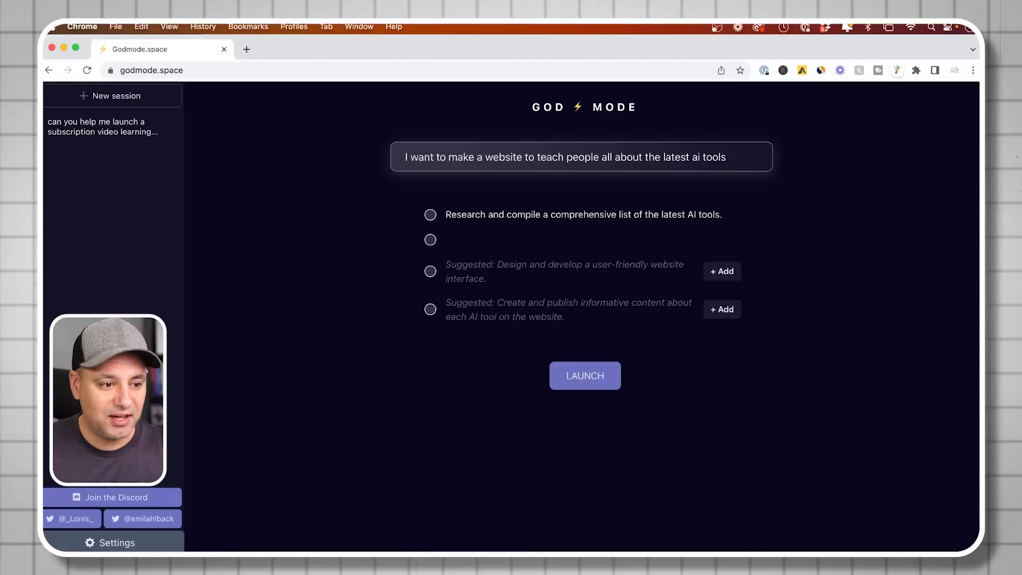
{"action": "left_click", "coordinate": [722, 271]}
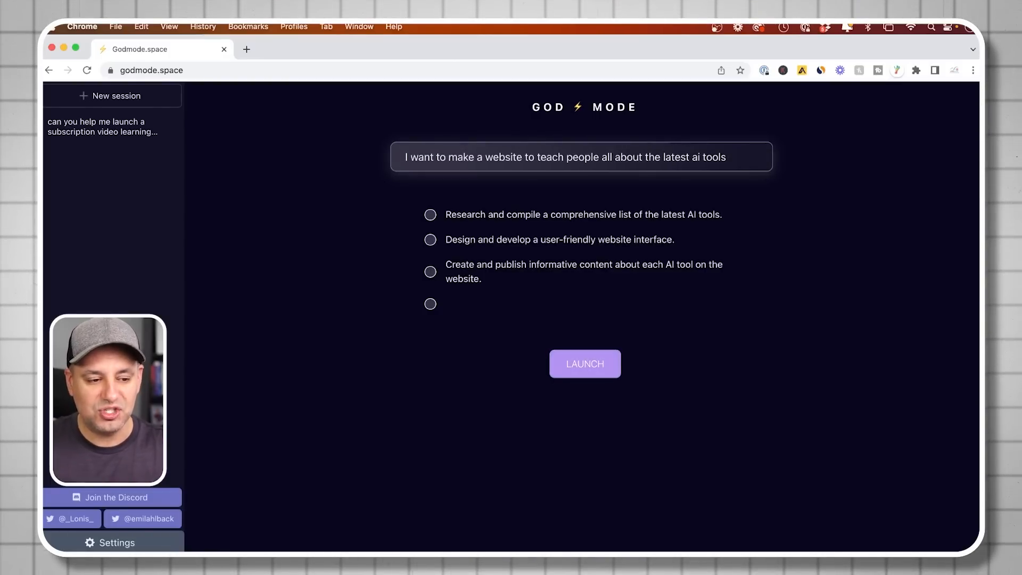
{"action": "left_click", "coordinate": [584, 363]}
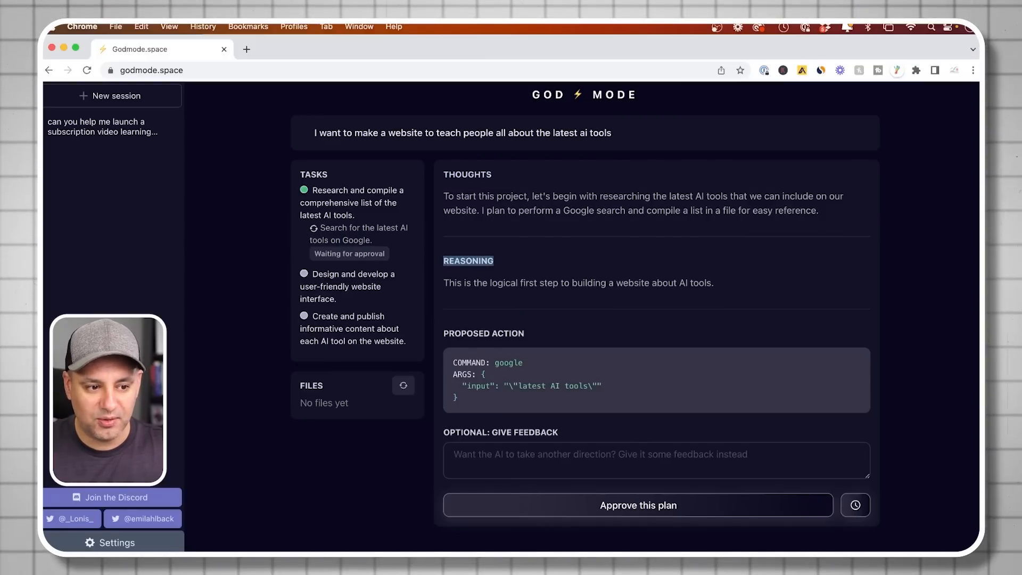
- Approve the proposed Google search for the latest AI tools
{"action": "scroll", "scroll_direction": "down", "scroll_amount": 3}
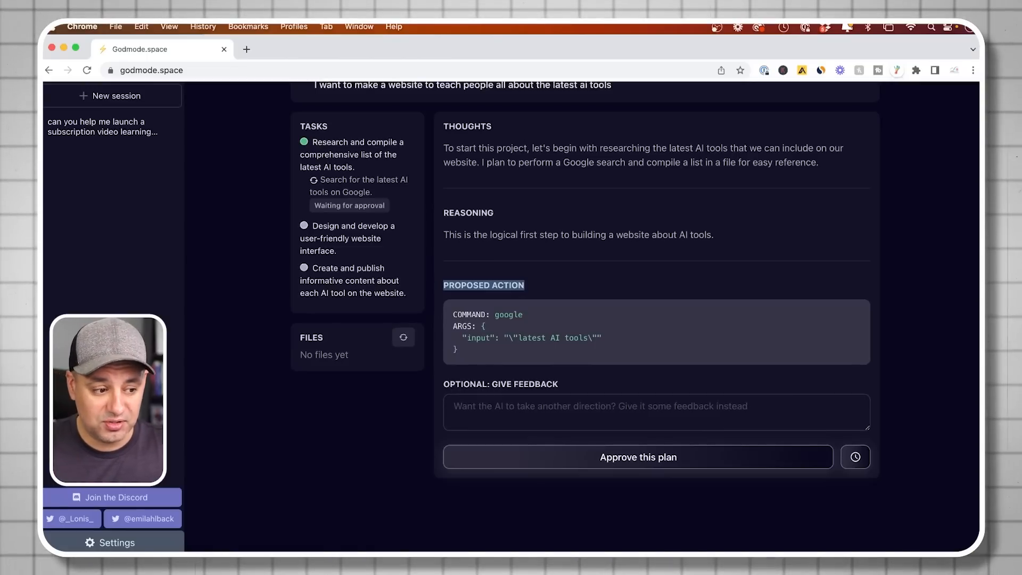
{"action": "left_click", "coordinate": [655, 412]}
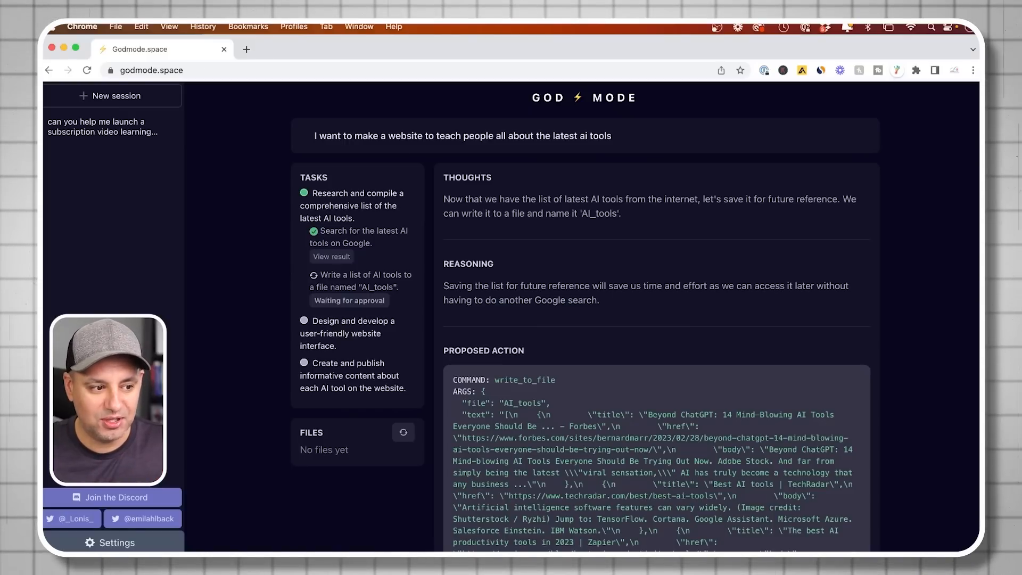
- Approve writing the found AI tools list to the AI_tools file
{"action": "scroll", "scroll_direction": "down", "scroll_amount": 3}
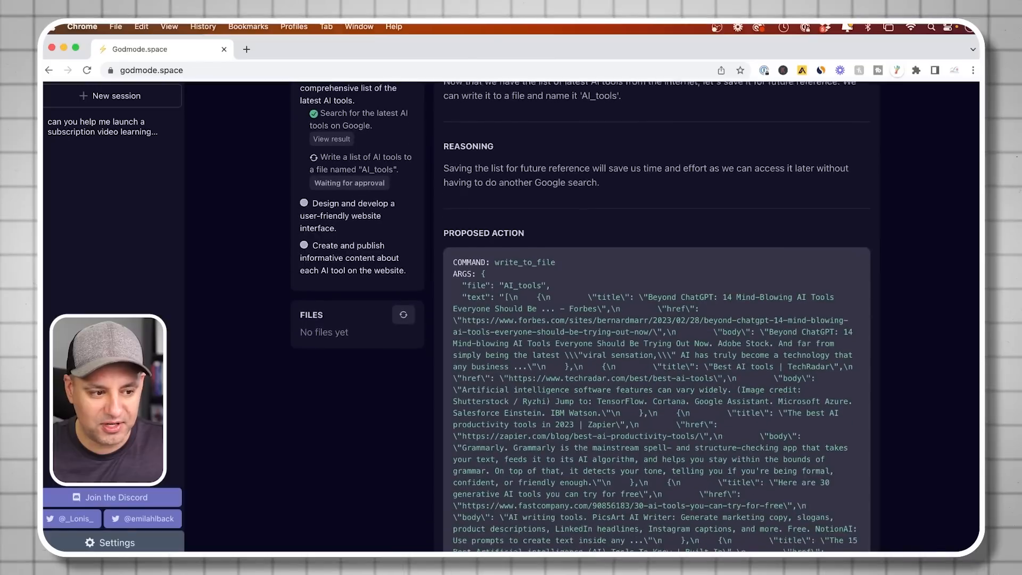
{"action": "scroll", "scroll_direction": "down", "scroll_amount": 3}
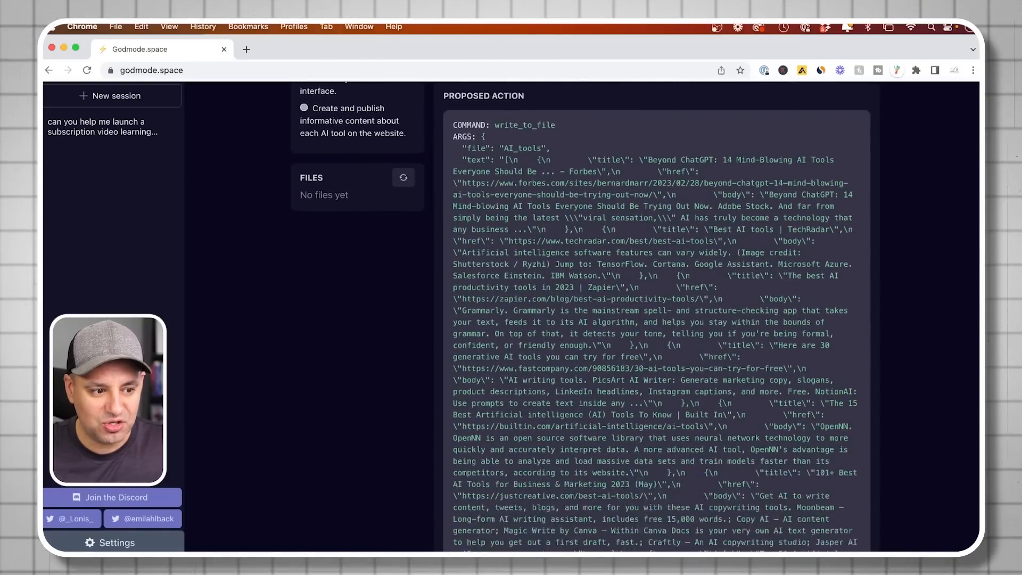
{"action": "scroll", "scroll_direction": "down", "scroll_amount": 3}
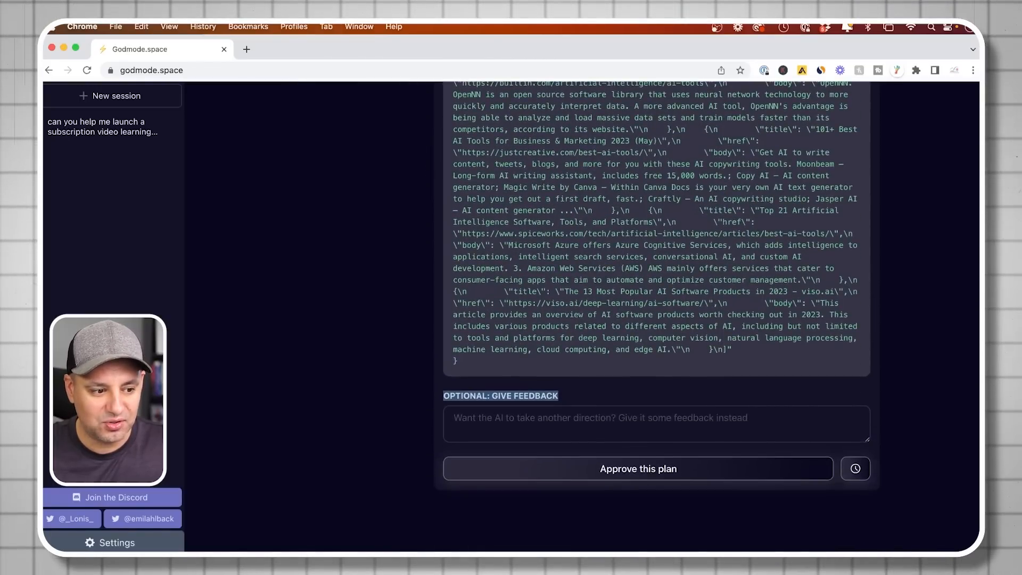
{"action": "left_click", "coordinate": [638, 468]}
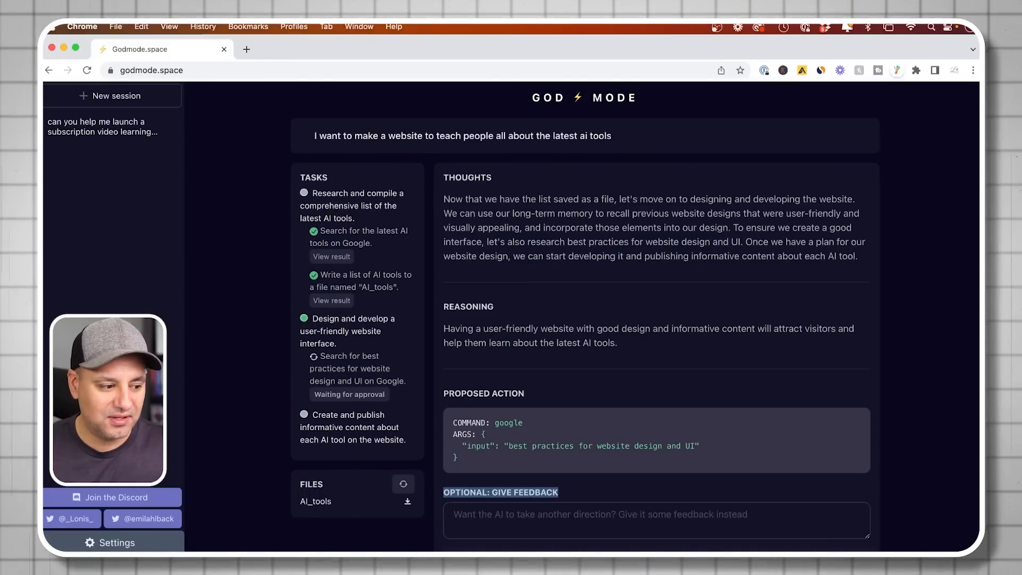
- Download AI_tools.txt and read its AI tool articles in TextEdit
{"action": "scroll", "scroll_direction": "down", "scroll_amount": 3}
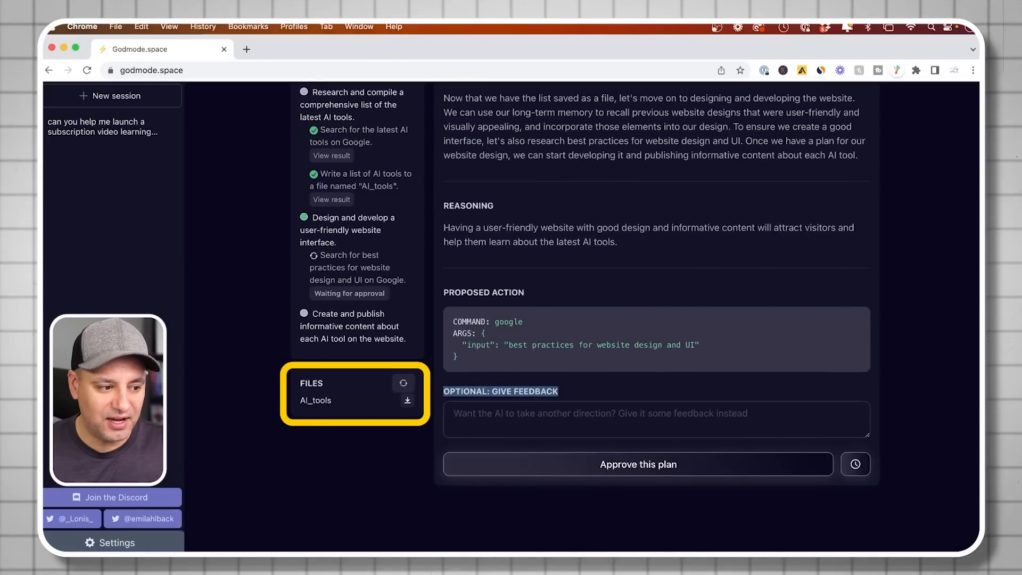
{"action": "left_click", "coordinate": [407, 401]}
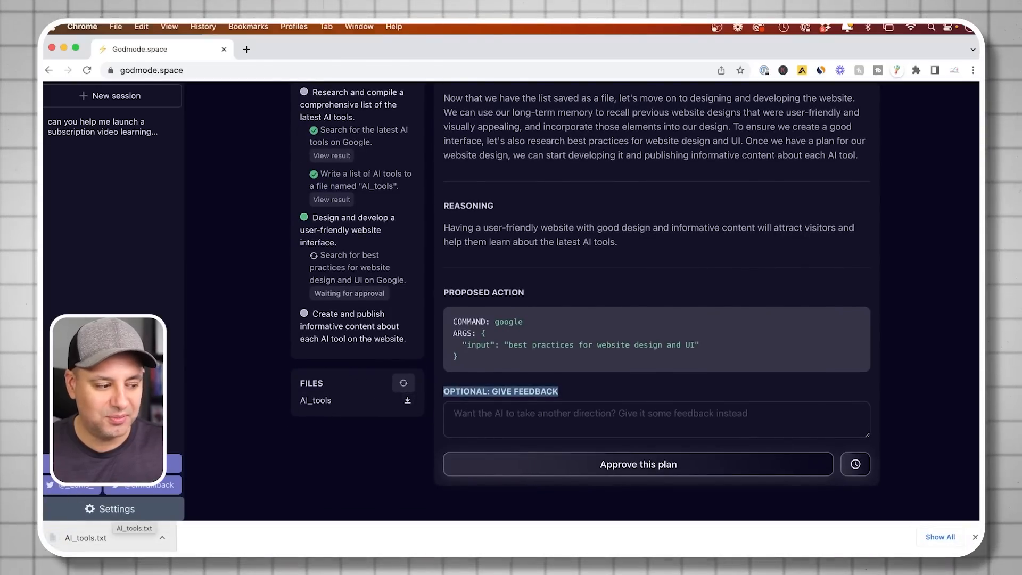
{"action": "left_click", "coordinate": [85, 537]}
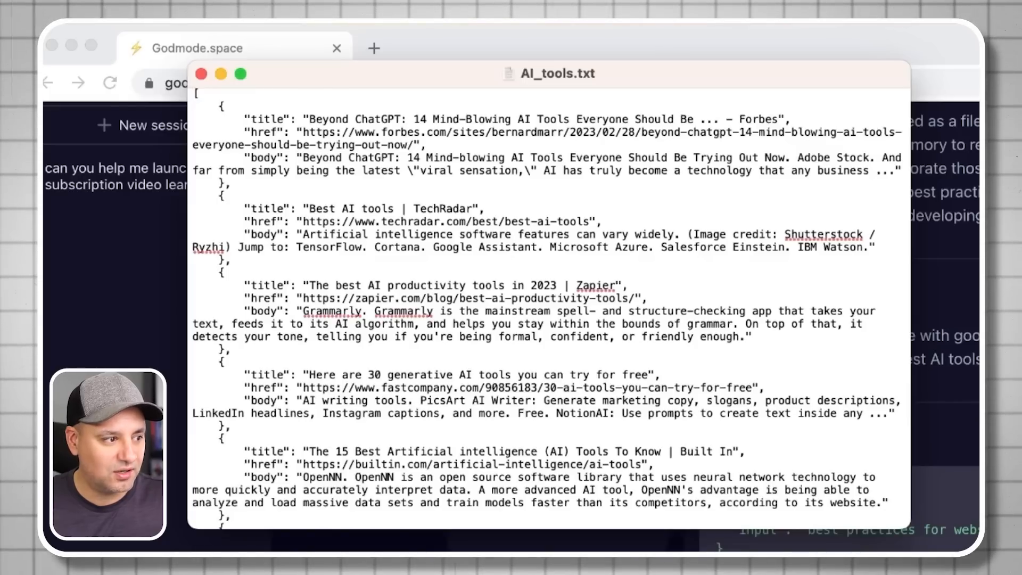
{"action": "scroll", "scroll_direction": "down", "scroll_amount": 3}
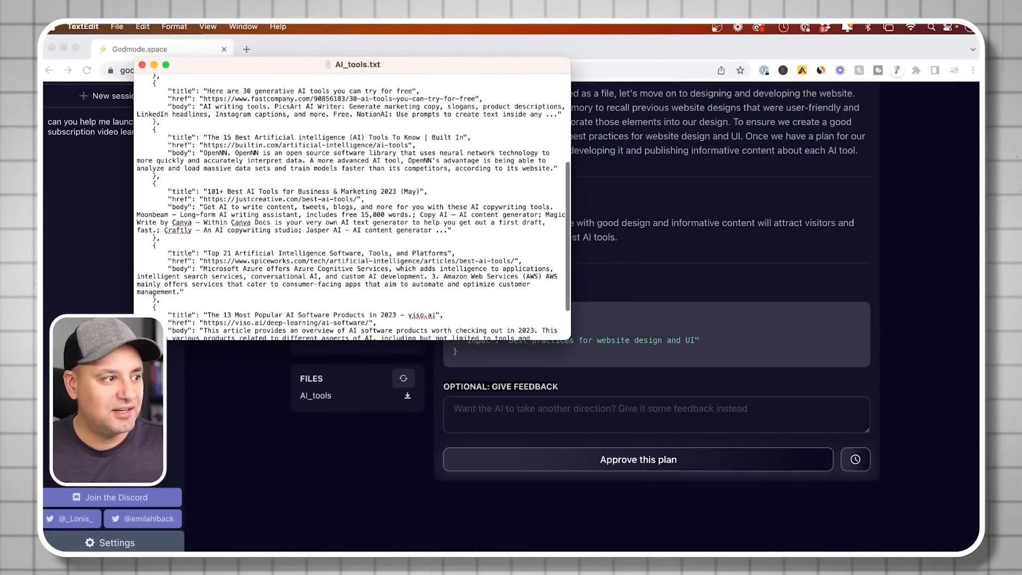
- View the write-to-file task result confirming success, then close it
{"action": "left_click", "coordinate": [143, 64]}
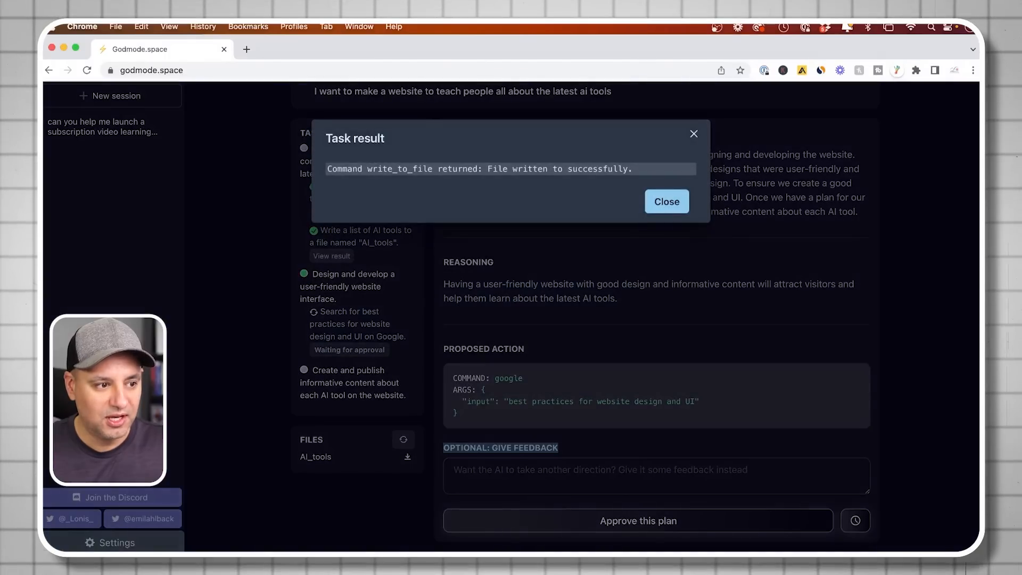
{"action": "left_click", "coordinate": [666, 201]}
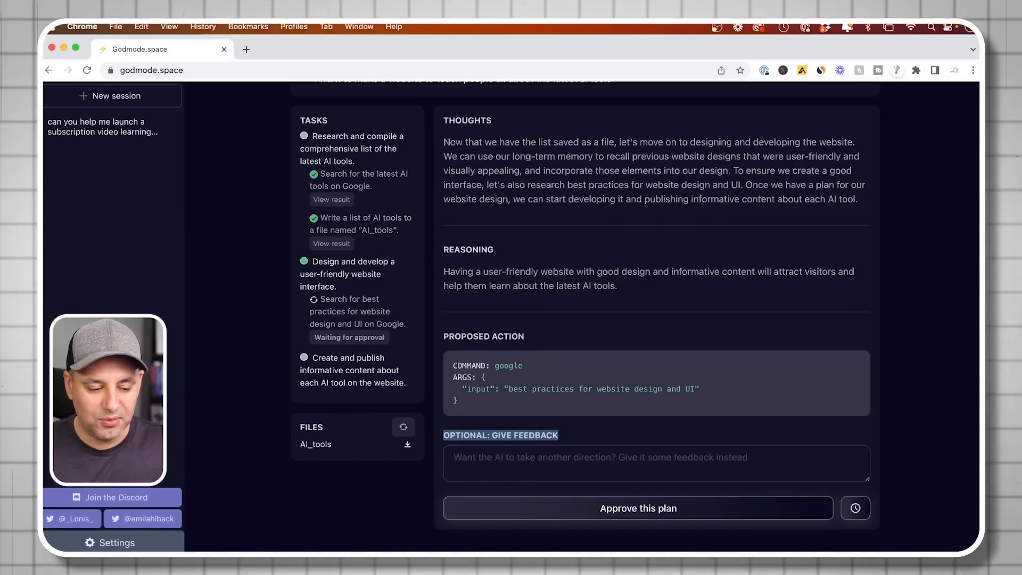
- Open the Authenticate settings for the OpenAI key and model
{"action": "left_click", "coordinate": [638, 508]}
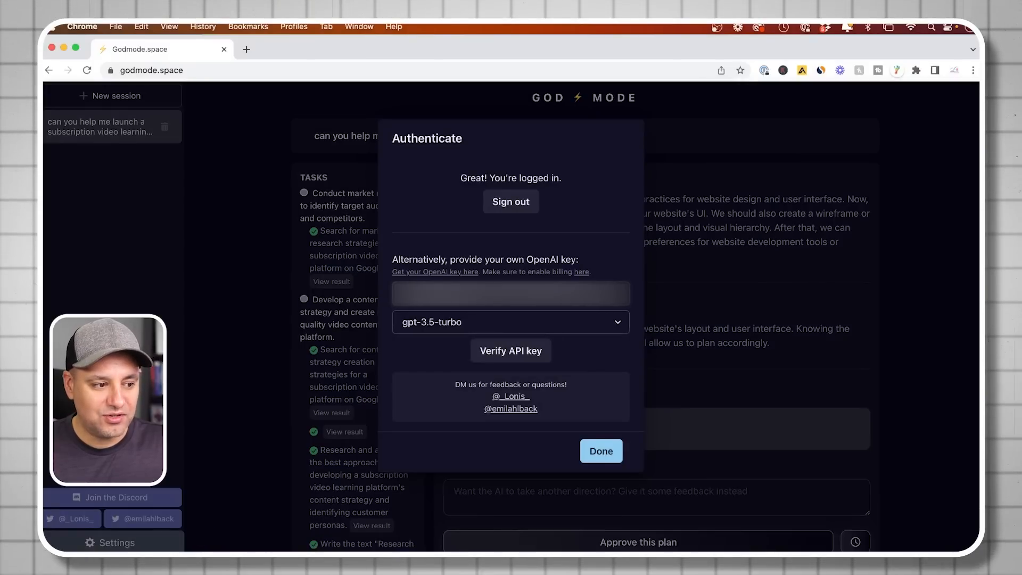
{"action": "left_click", "coordinate": [510, 322]}
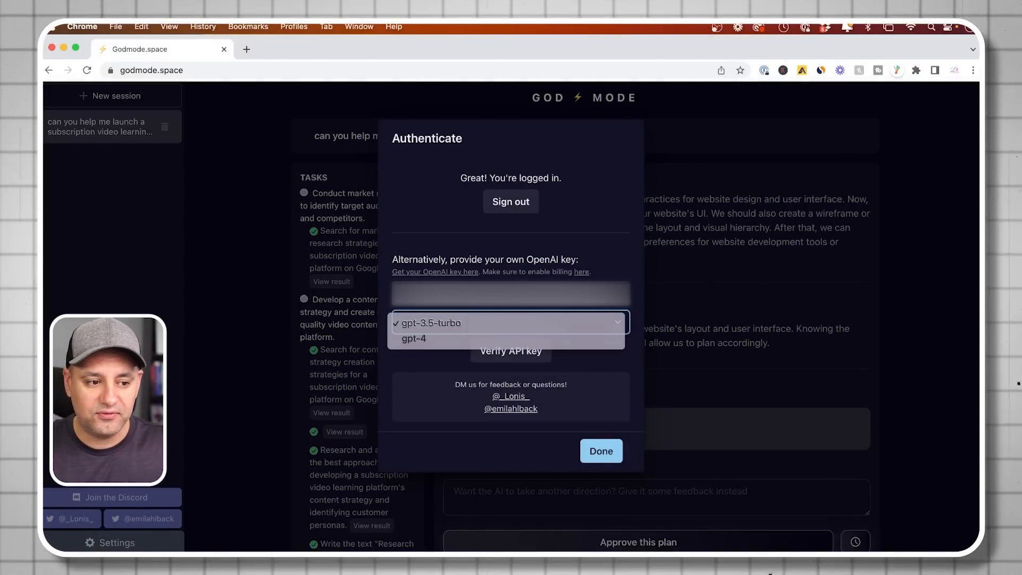
{"action": "left_click", "coordinate": [431, 323]}
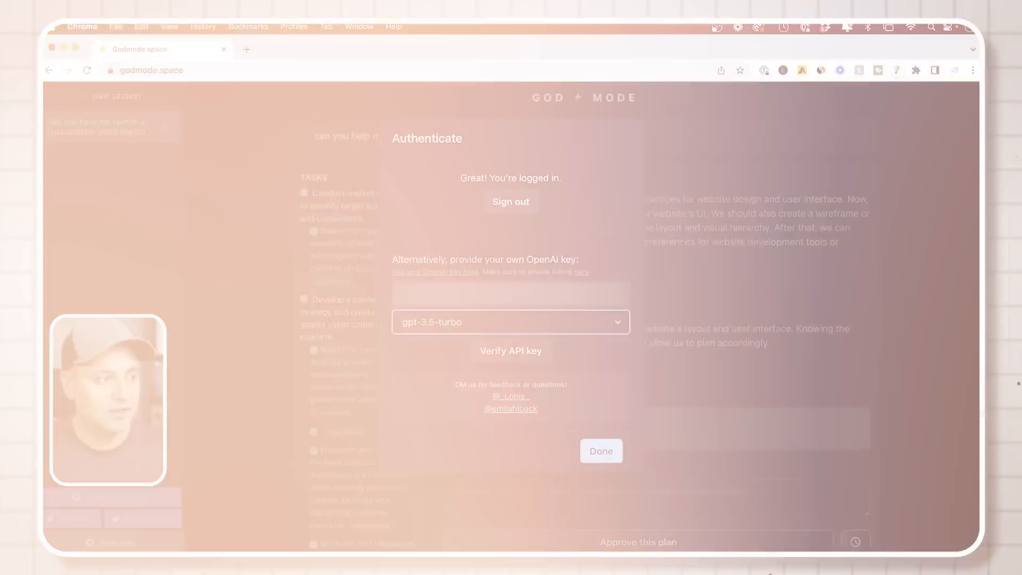
- Follow the 'Get your OpenAI key here' link to the OpenAI API page
{"action": "left_click", "coordinate": [434, 272]}
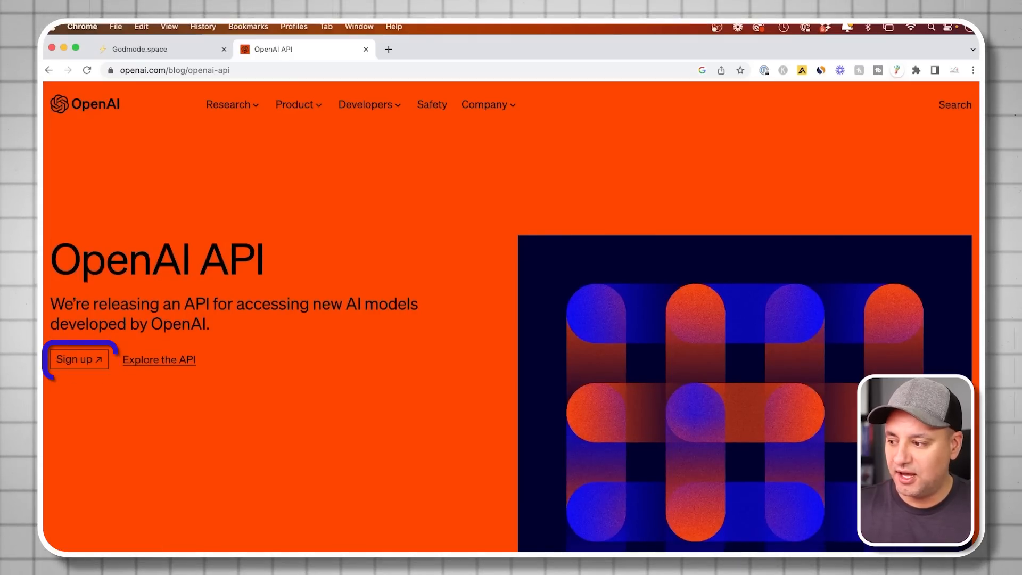
{"action": "mouse_move", "coordinate": [79, 360]}
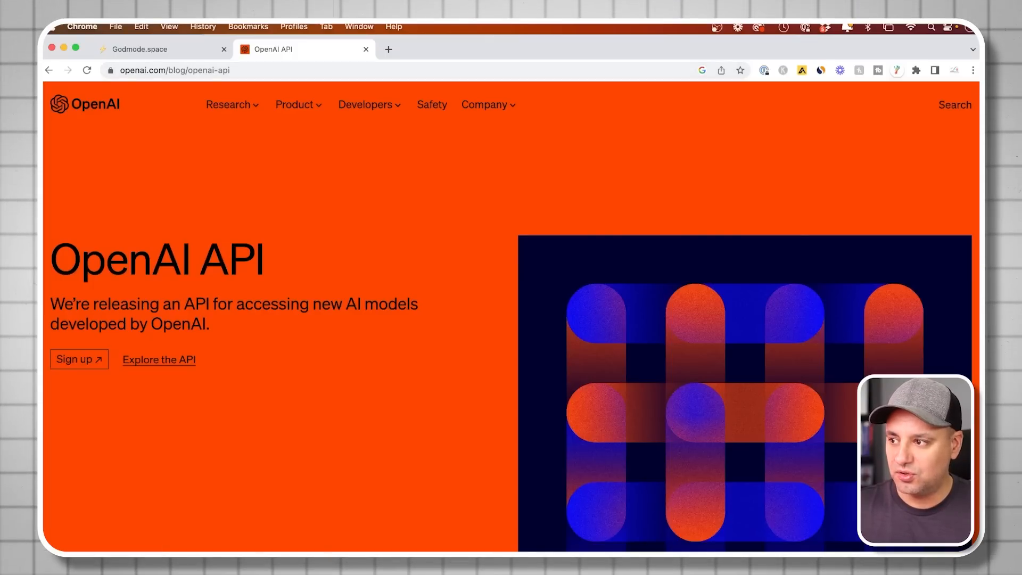
{"action": "mouse_move", "coordinate": [79, 360]}
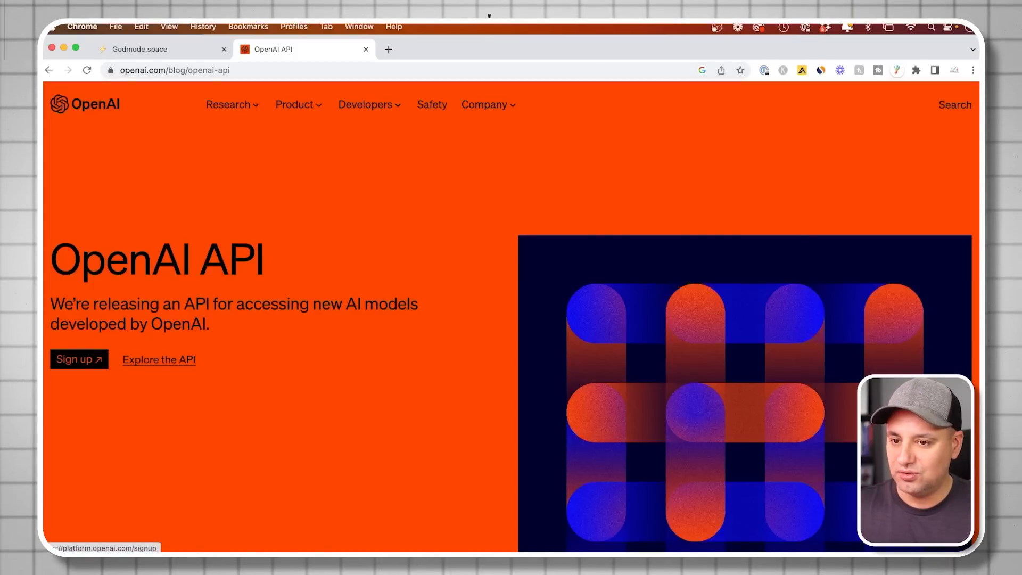
- Review the OpenAI Platform API keys page, then return to the God Mode tab
{"action": "left_click", "coordinate": [79, 360]}
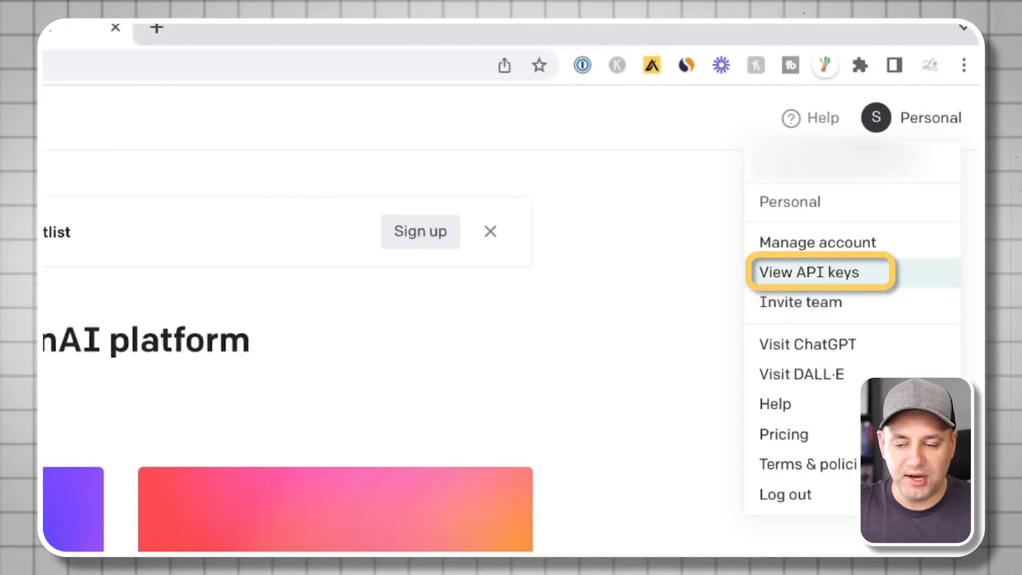
{"action": "left_click", "coordinate": [809, 272]}
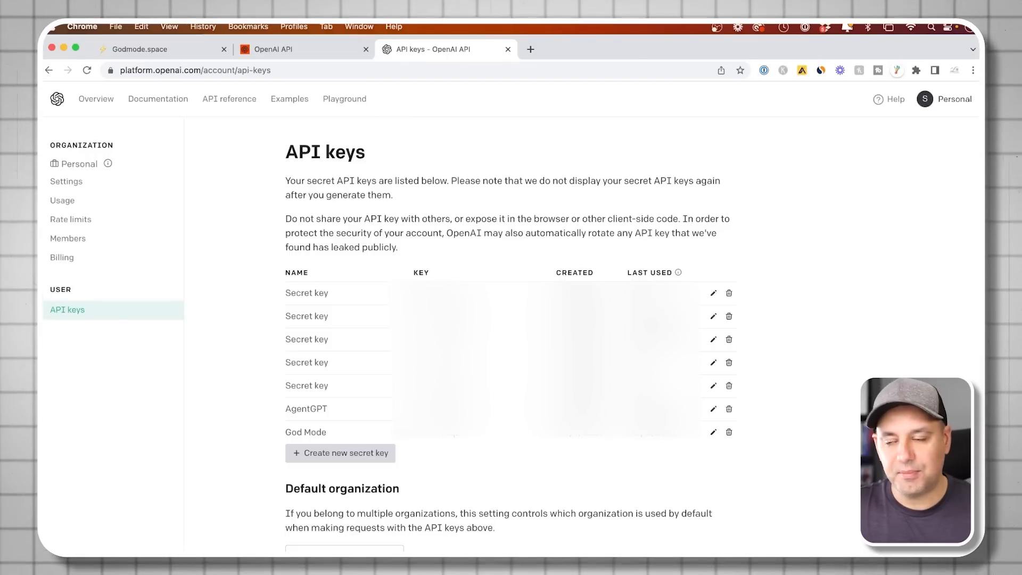
{"action": "left_click", "coordinate": [157, 49]}
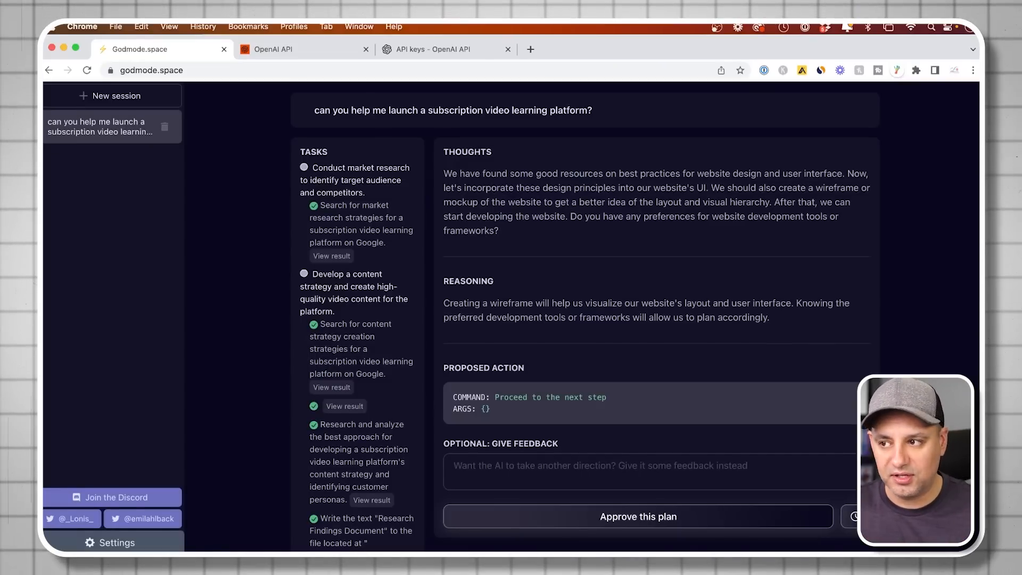
- View May's OpenAI usage, toggling cumulative then back to daily ($0.29 of $120)
{"action": "left_click", "coordinate": [446, 49]}
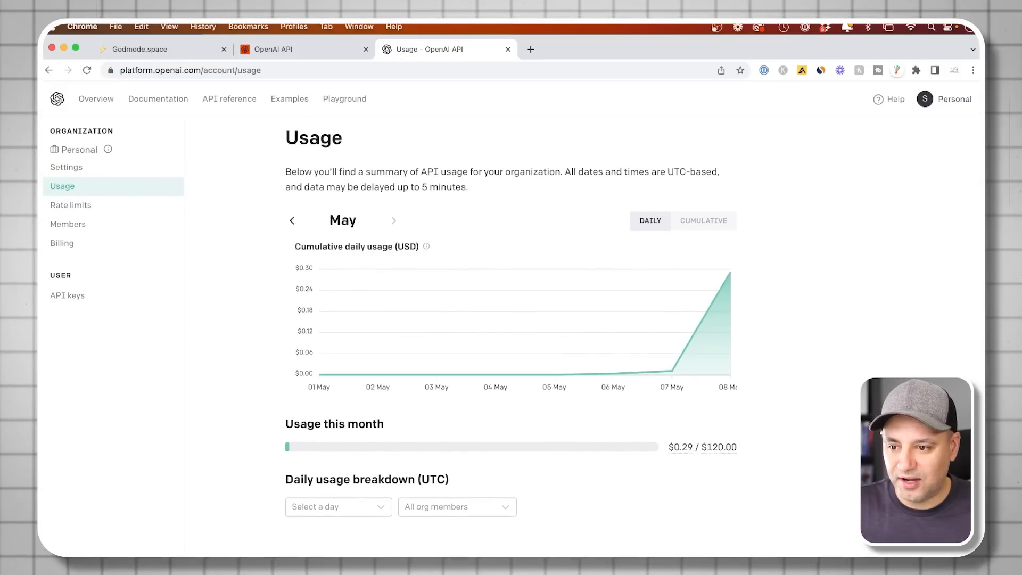
{"action": "left_click", "coordinate": [703, 220]}
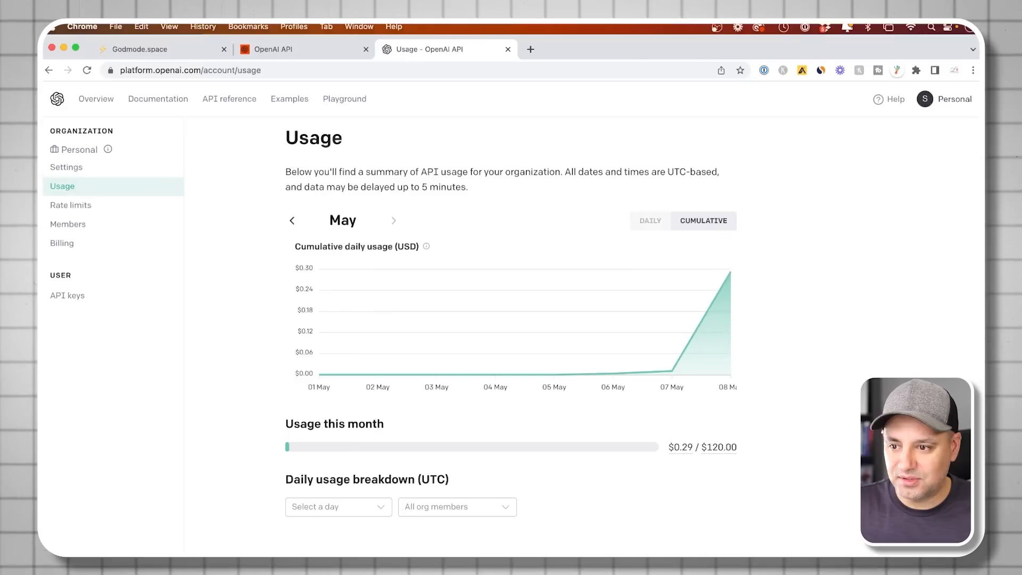
{"action": "left_click", "coordinate": [649, 220]}
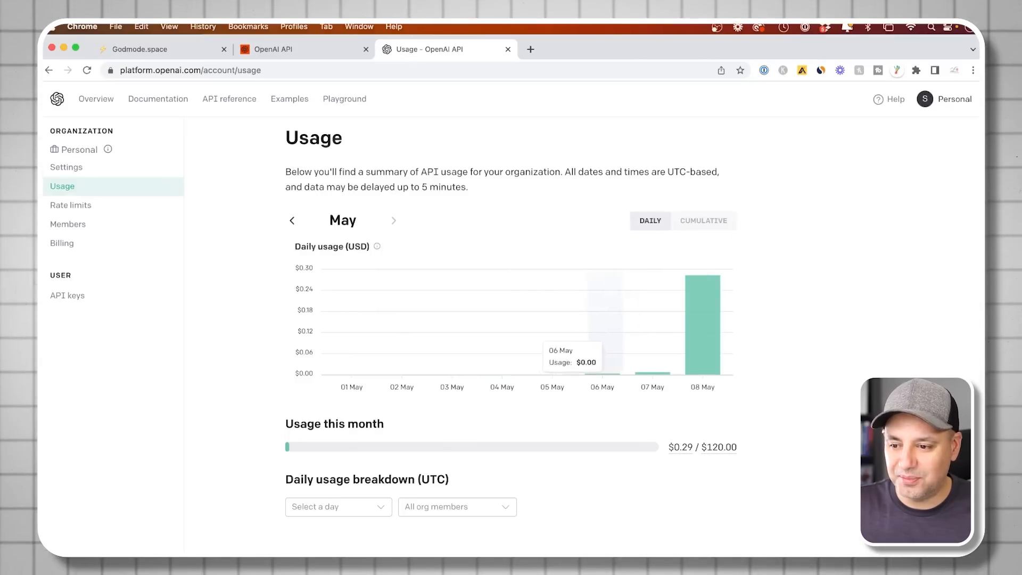